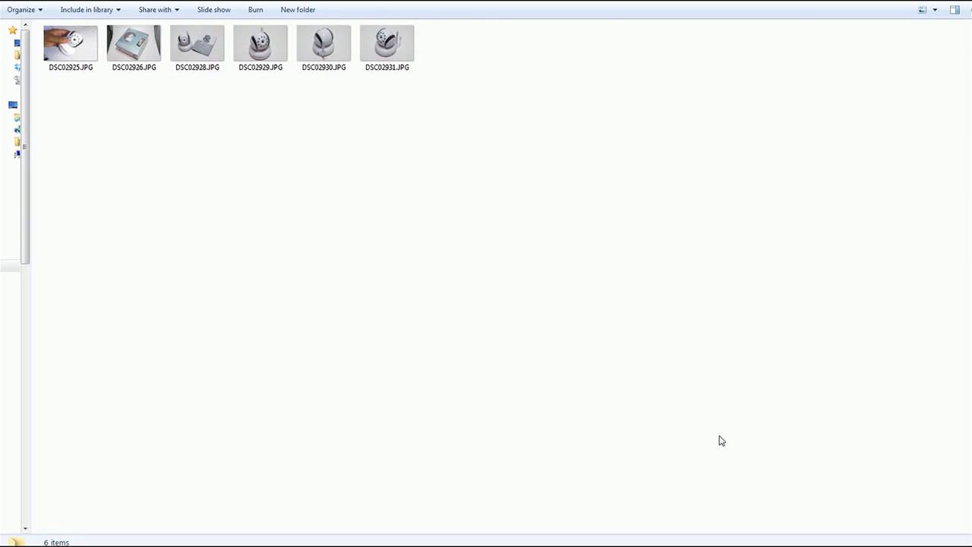
mouse_move(740, 353)
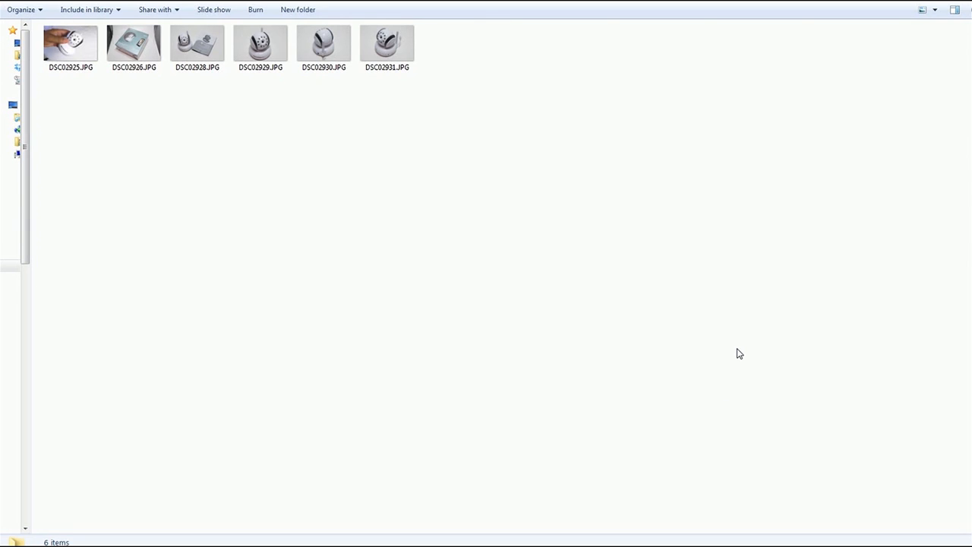
mouse_move(70, 87)
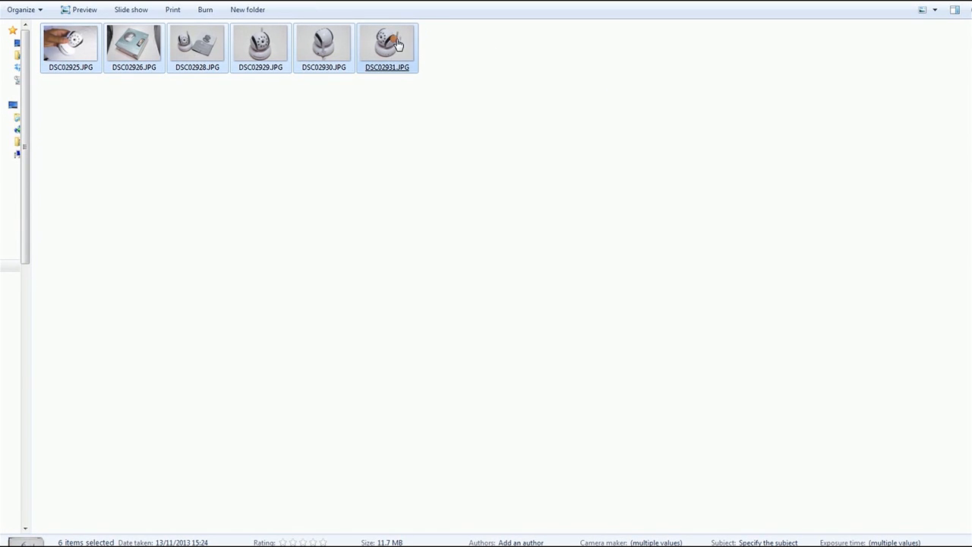
Batch-rename the six selected camera photos to camerashotsOct20, numbered (1) to (6)
right_click(387, 46)
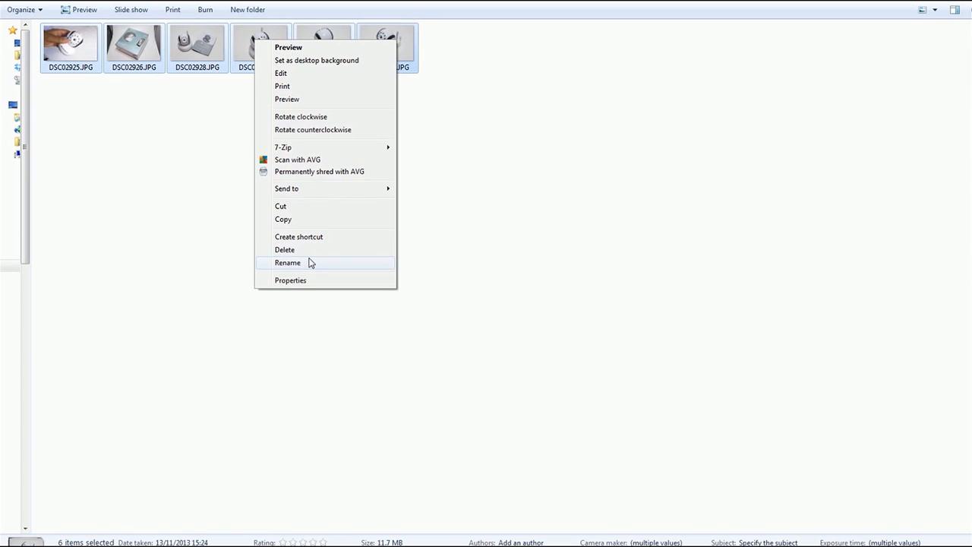
left_click(288, 262)
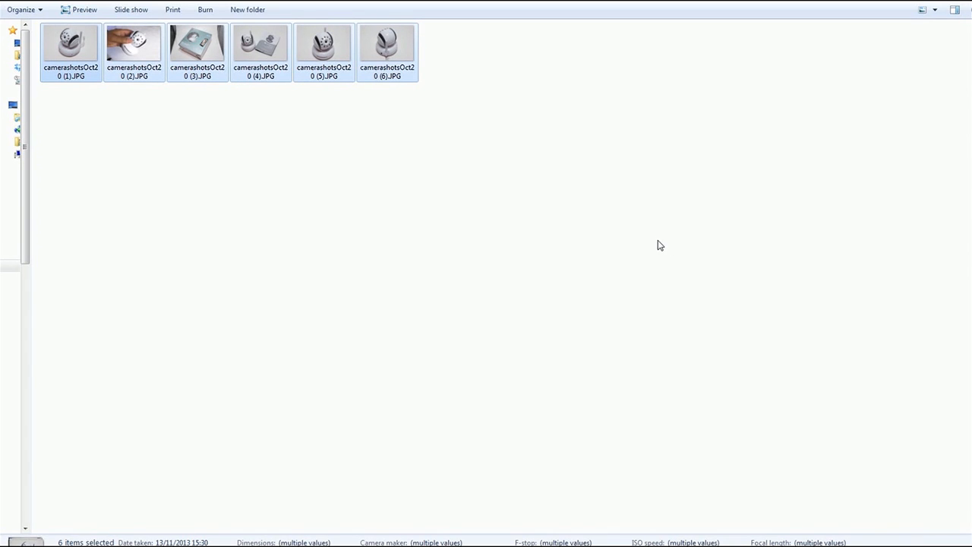
mouse_move(215, 99)
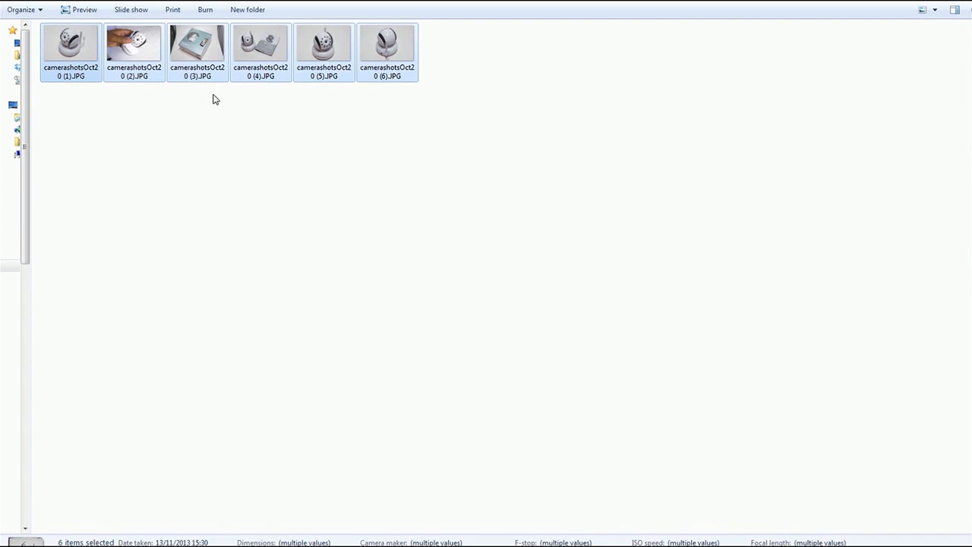
mouse_move(426, 79)
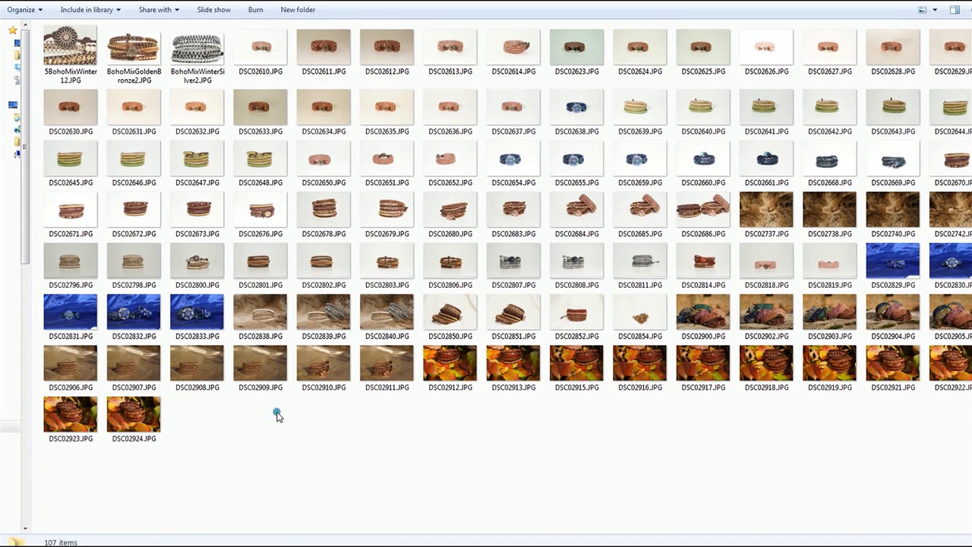
Select every photo in the bracelet folder with Ctrl+A
key("ctrl+a")
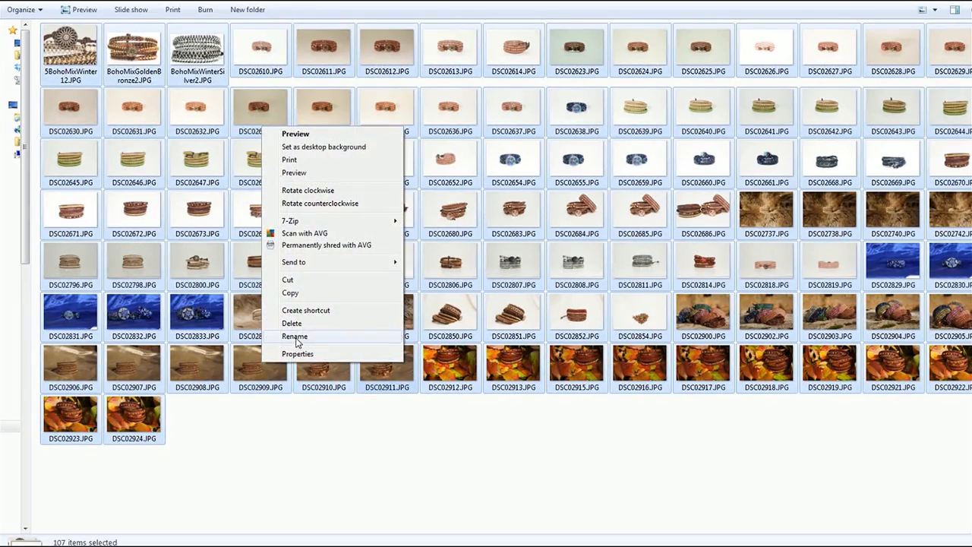
Rename the 107 selected bracelet photos to wrapbraceletsOct2013, numbered (1) to (107)
left_click(295, 336)
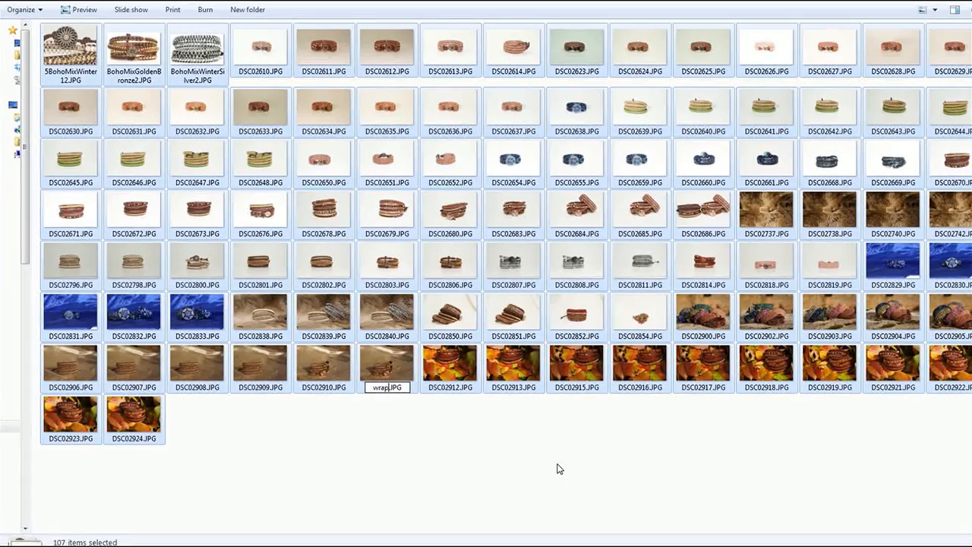
type("bracelets")
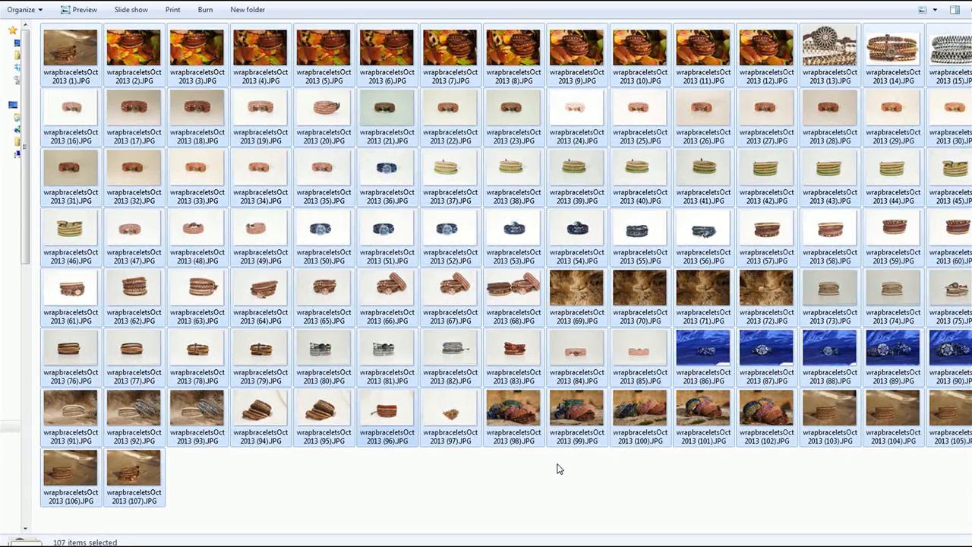
mouse_move(489, 456)
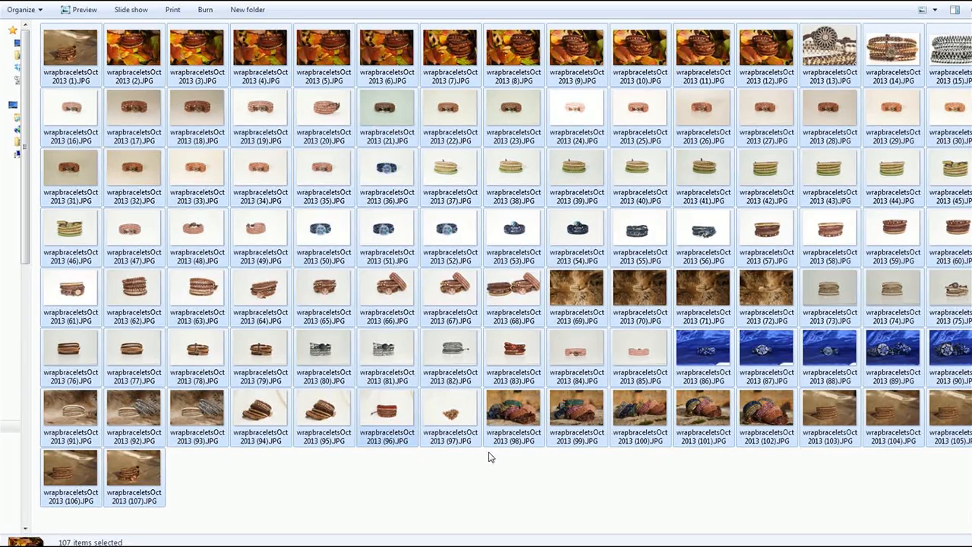
mouse_move(413, 478)
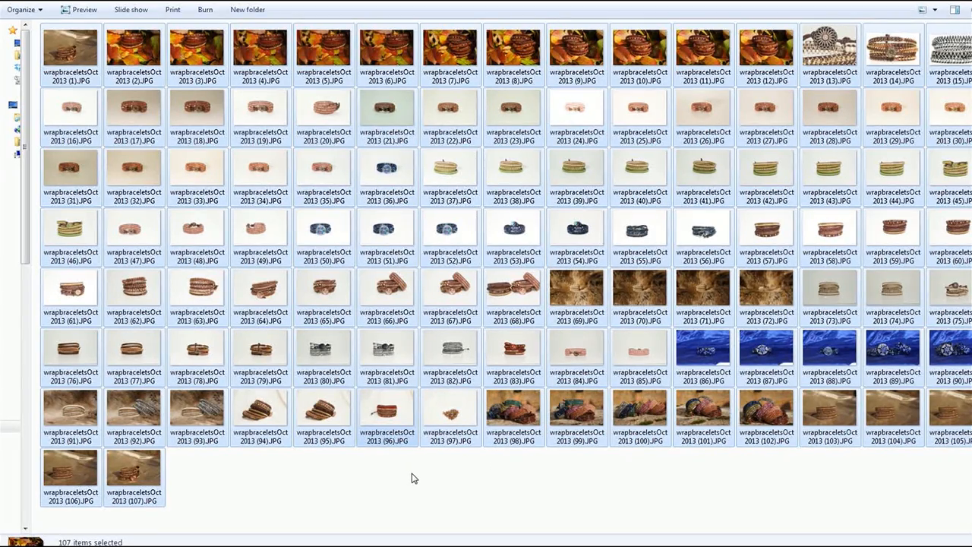
mouse_move(639, 57)
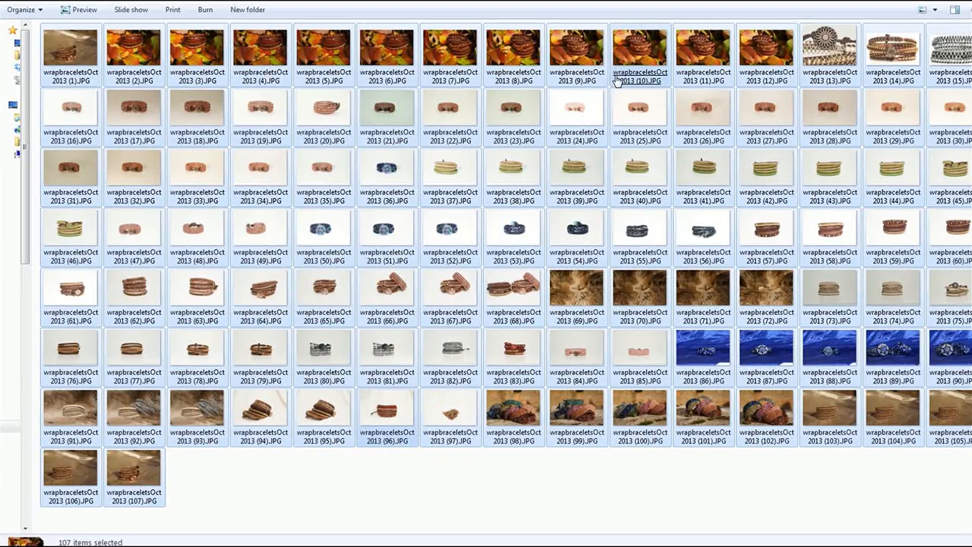
mouse_move(152, 81)
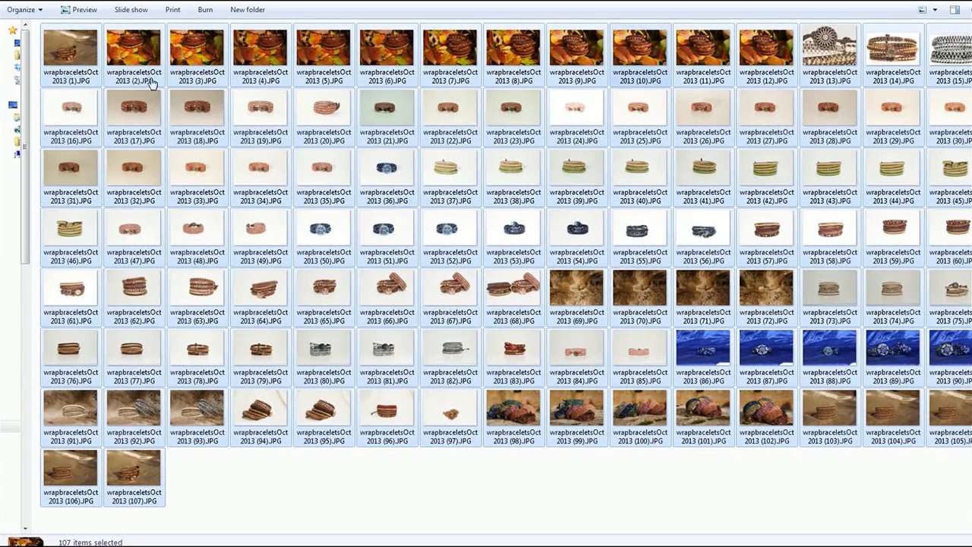
mouse_move(577, 418)
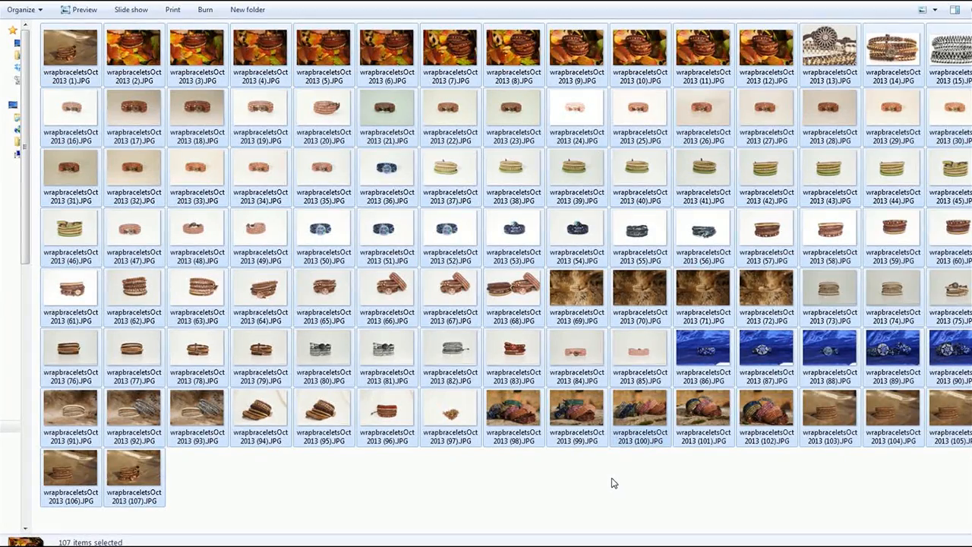
mouse_move(490, 480)
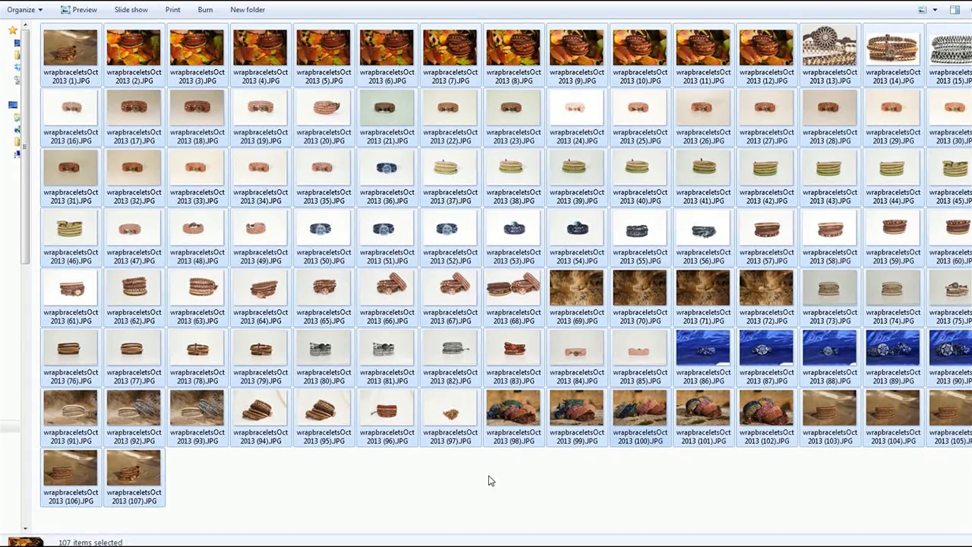
mouse_move(448, 527)
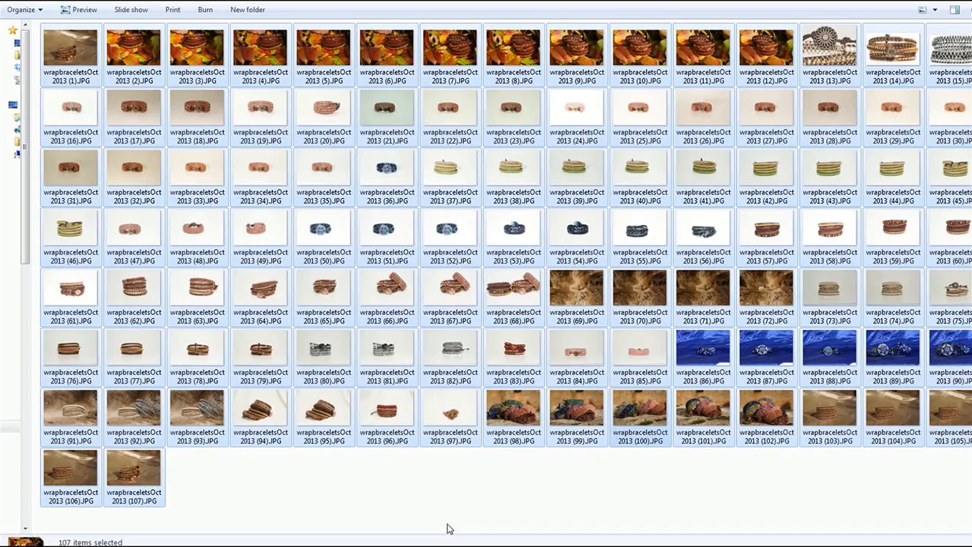